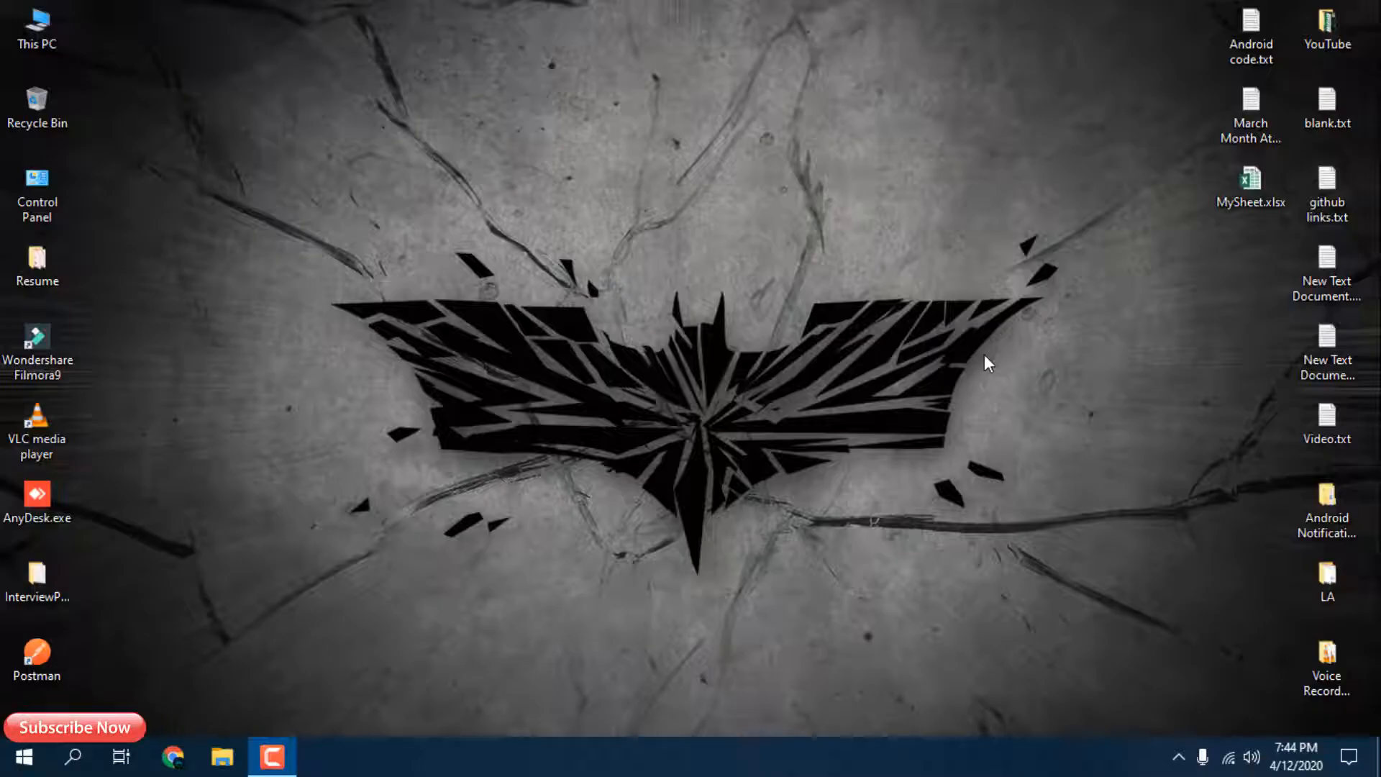
mouse_move(984, 366)
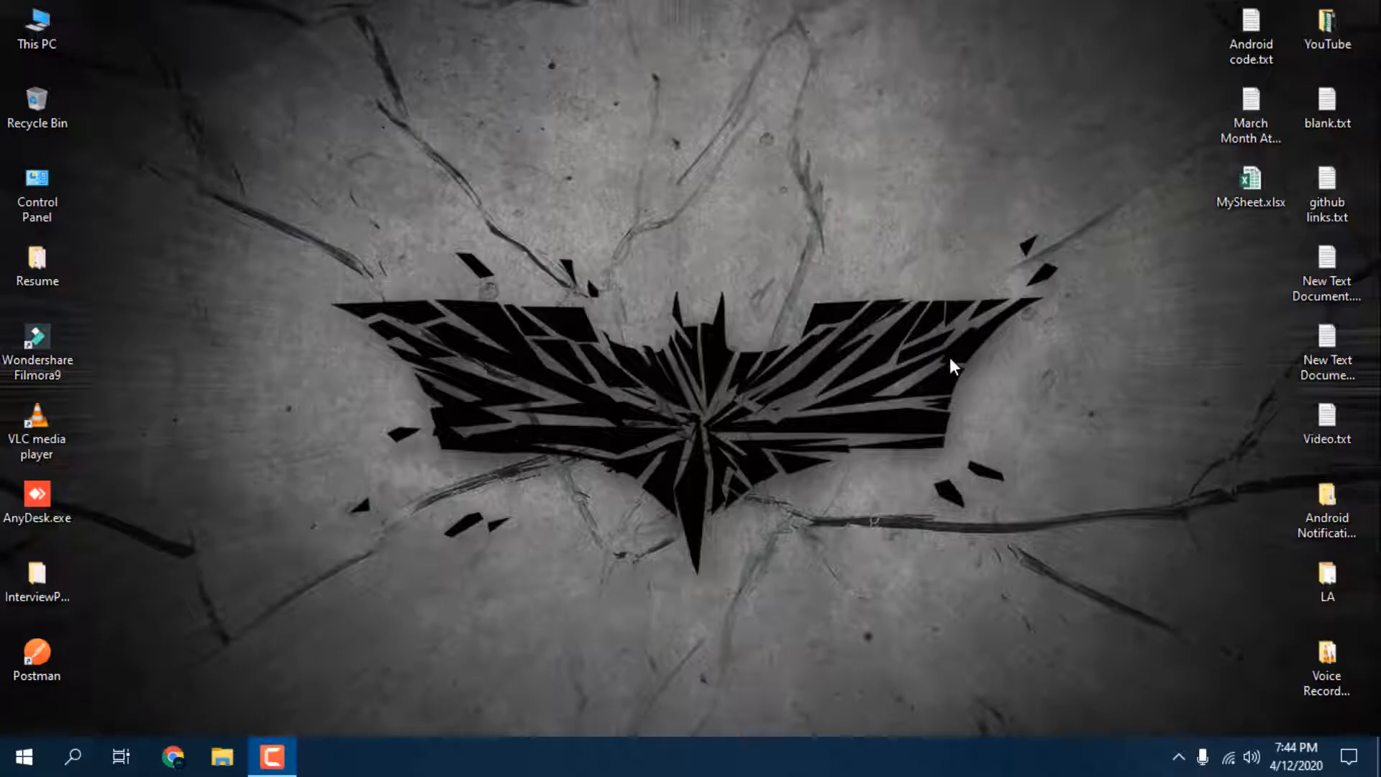
mouse_move(811, 366)
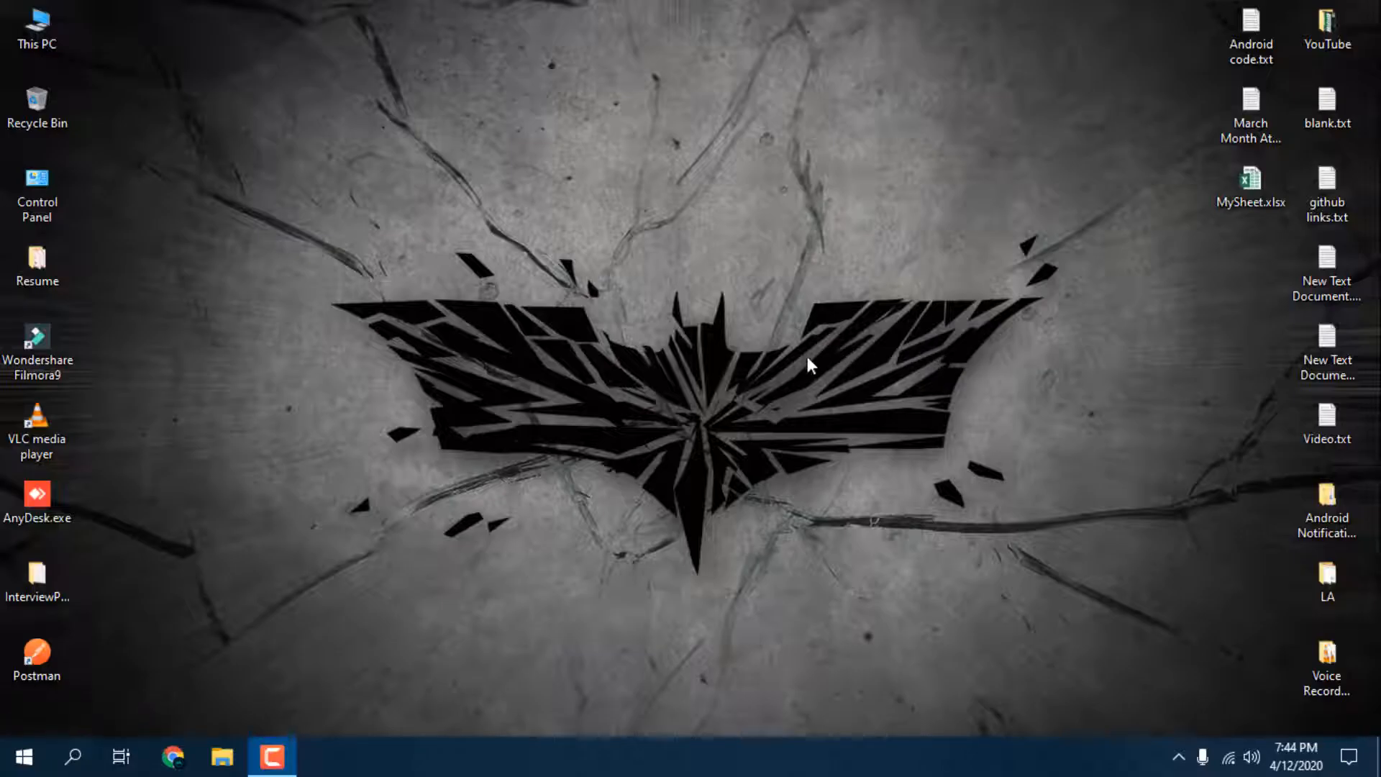
mouse_move(726, 376)
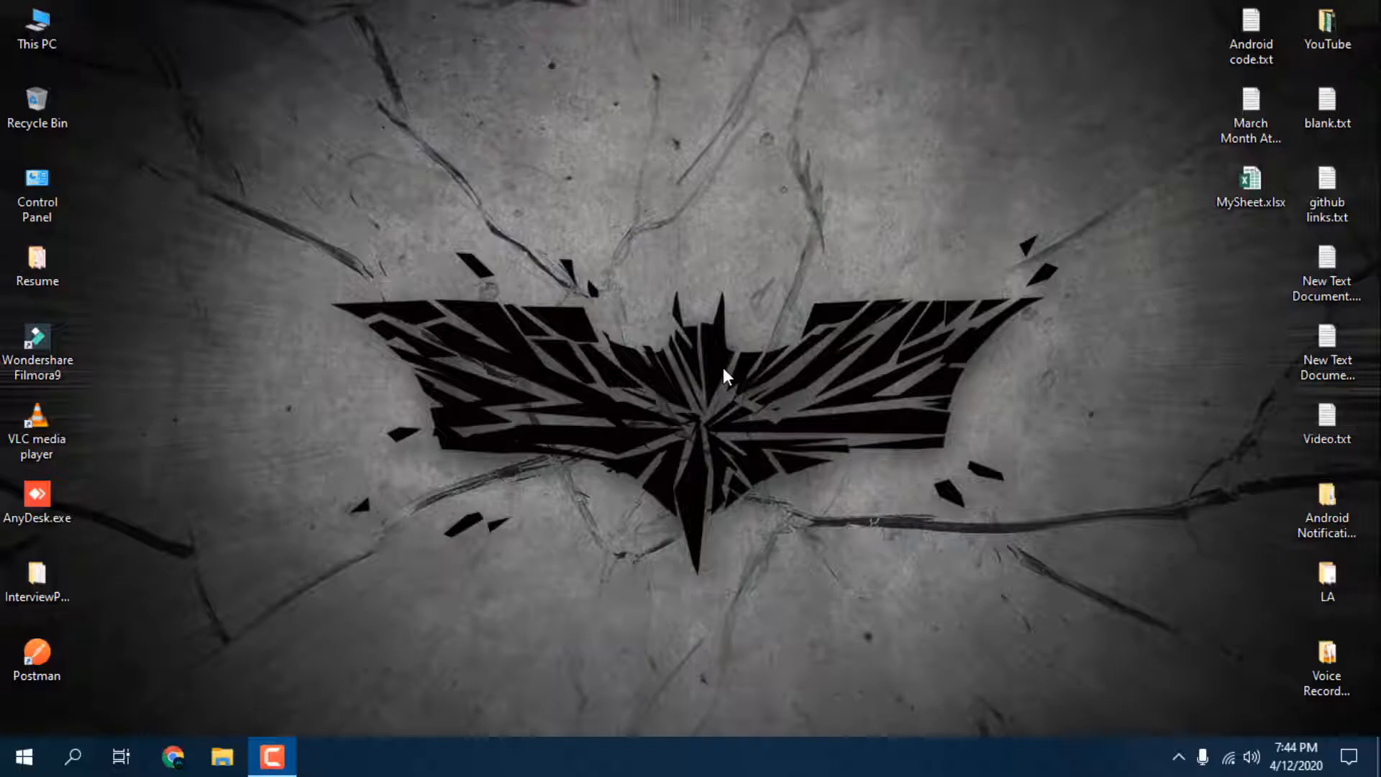
mouse_move(419, 392)
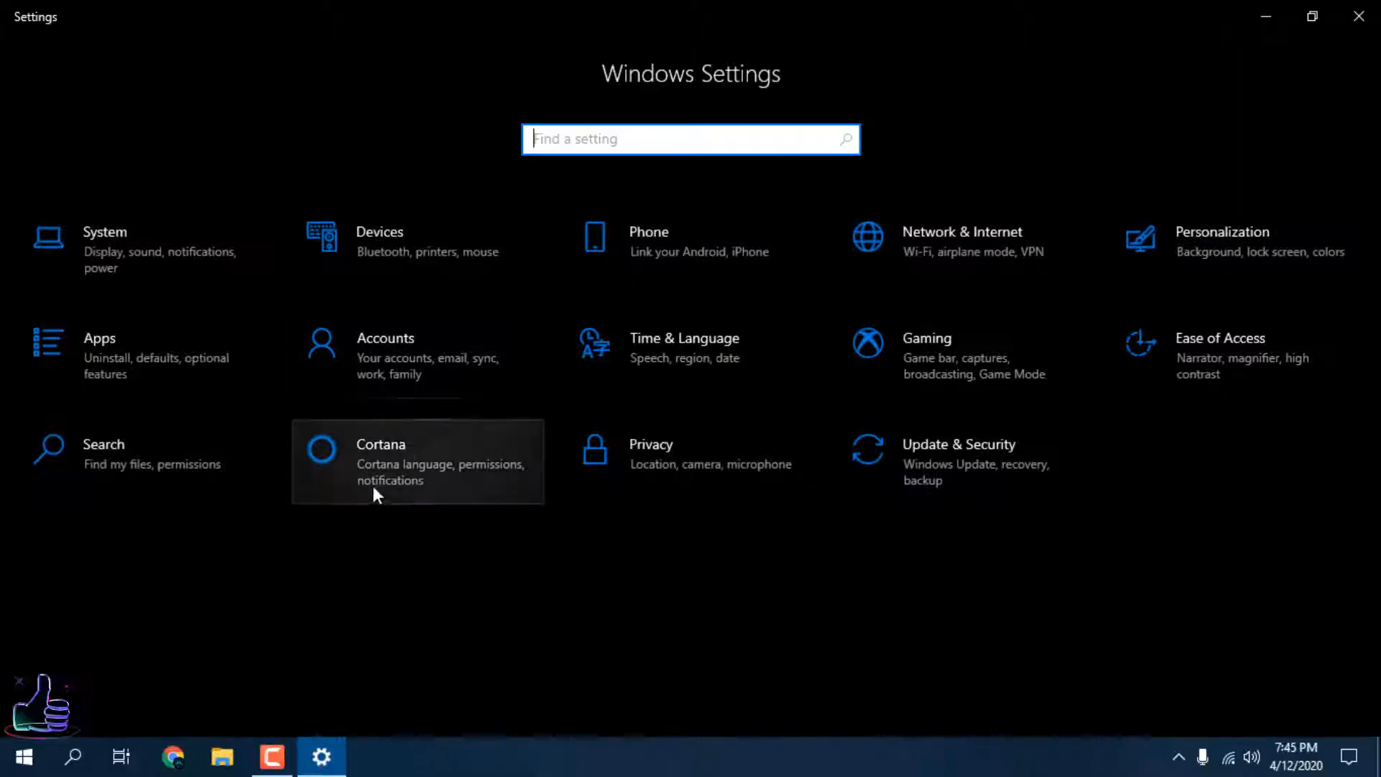
- Open Settings to the Accounts Your info page for the local administrator
left_click(21, 756)
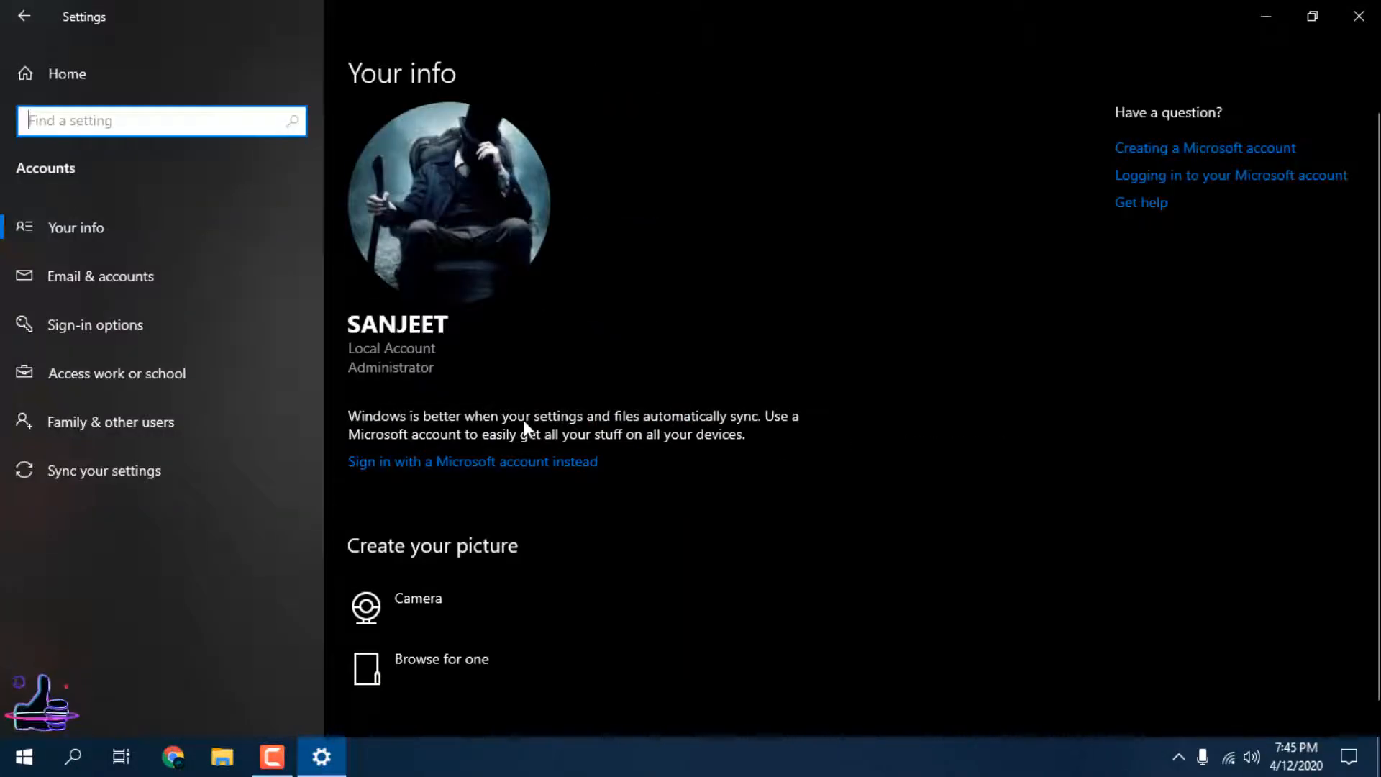
mouse_move(548, 415)
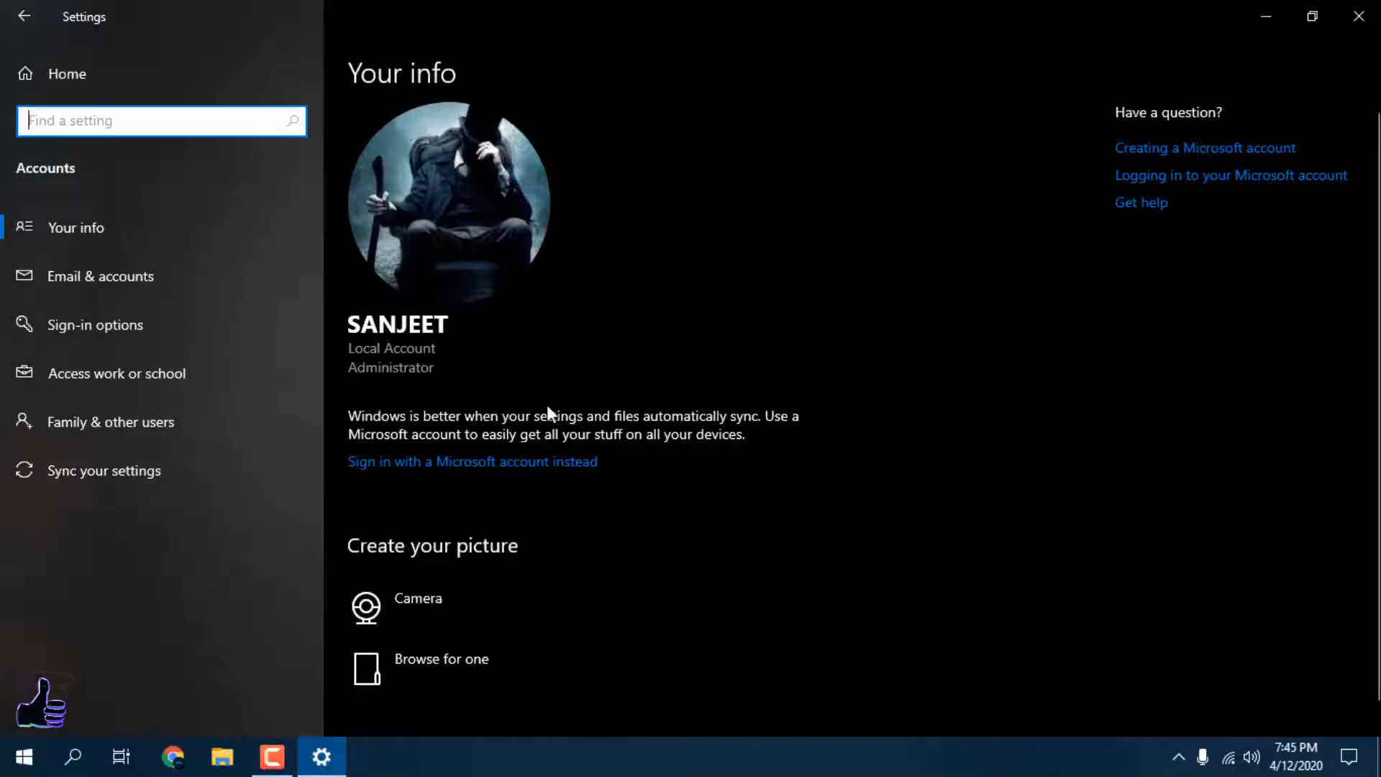
mouse_move(515, 531)
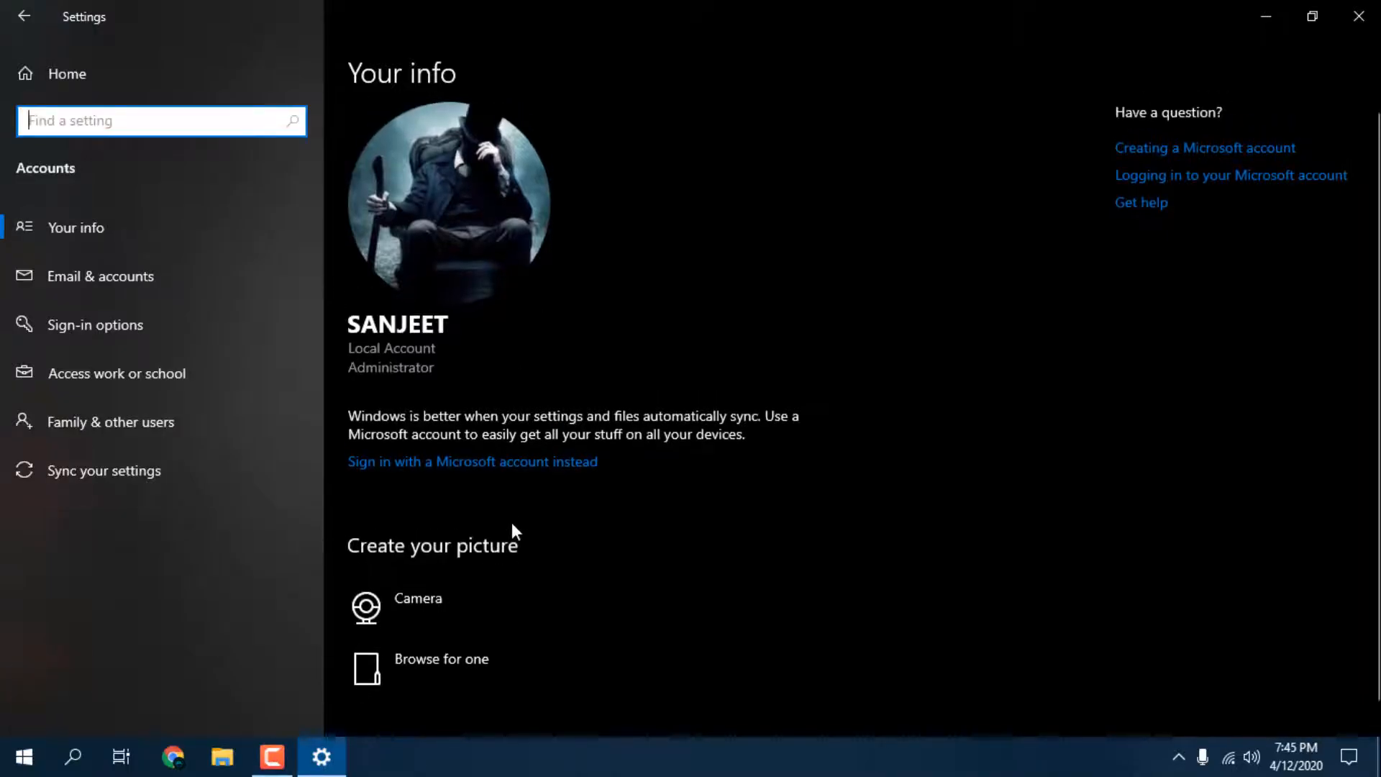
mouse_move(510, 473)
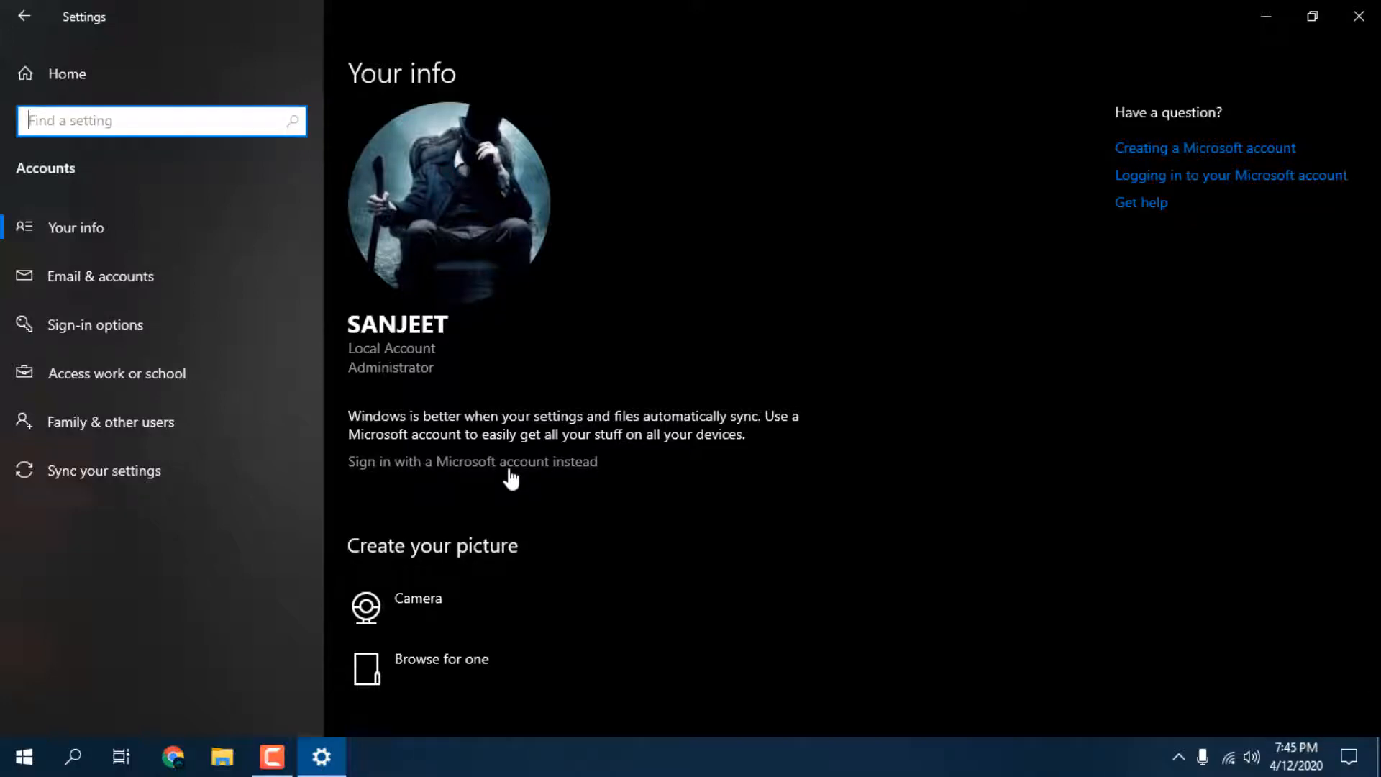
mouse_move(185, 325)
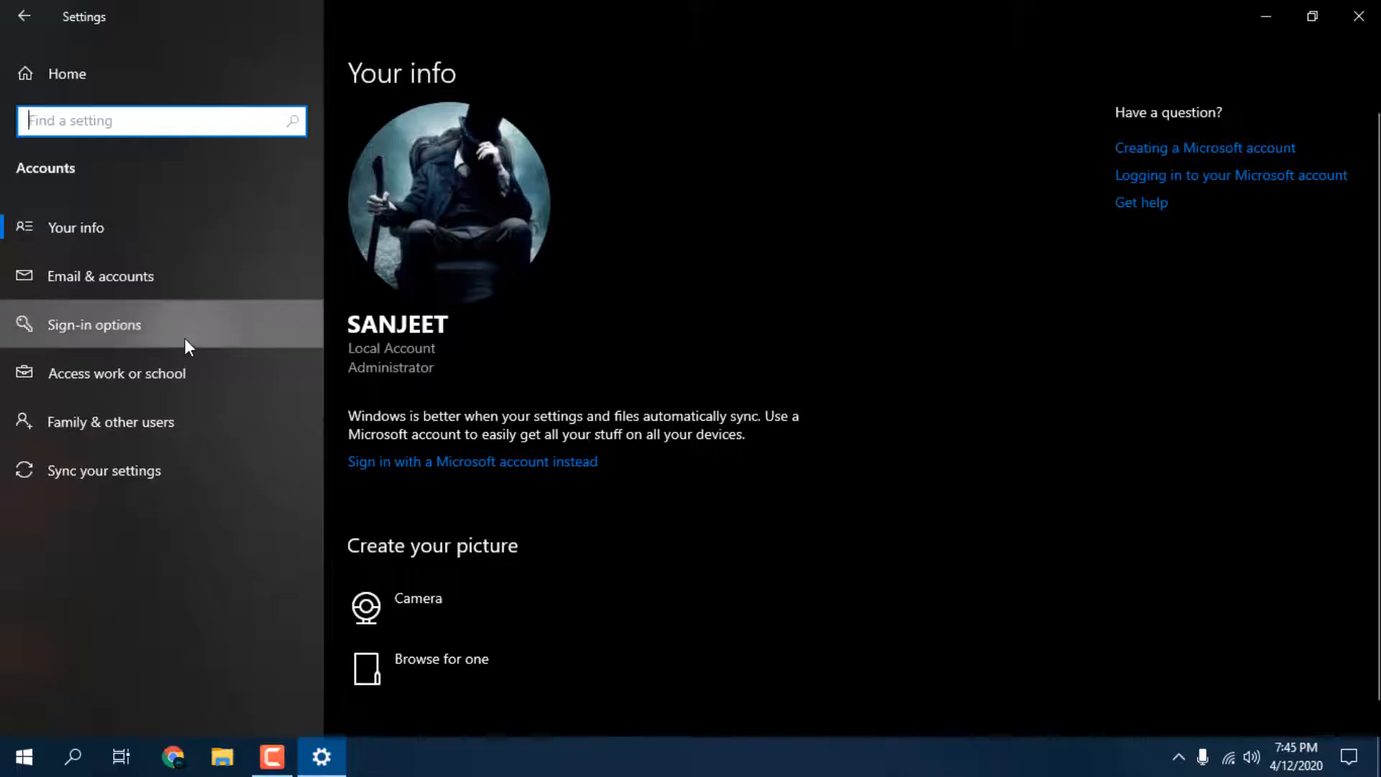
- Go to Sign-in options and expand Password, which shows no password is set
left_click(94, 324)
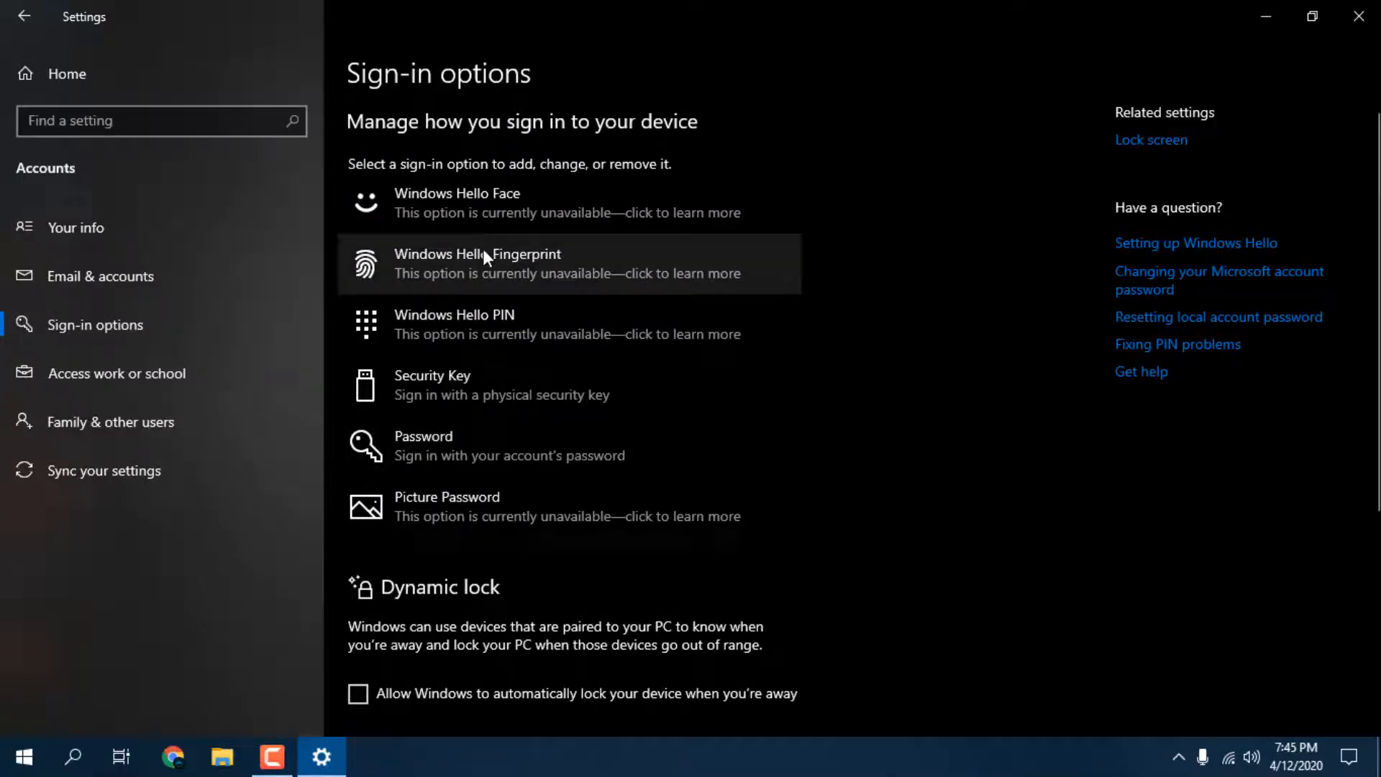
mouse_move(478, 203)
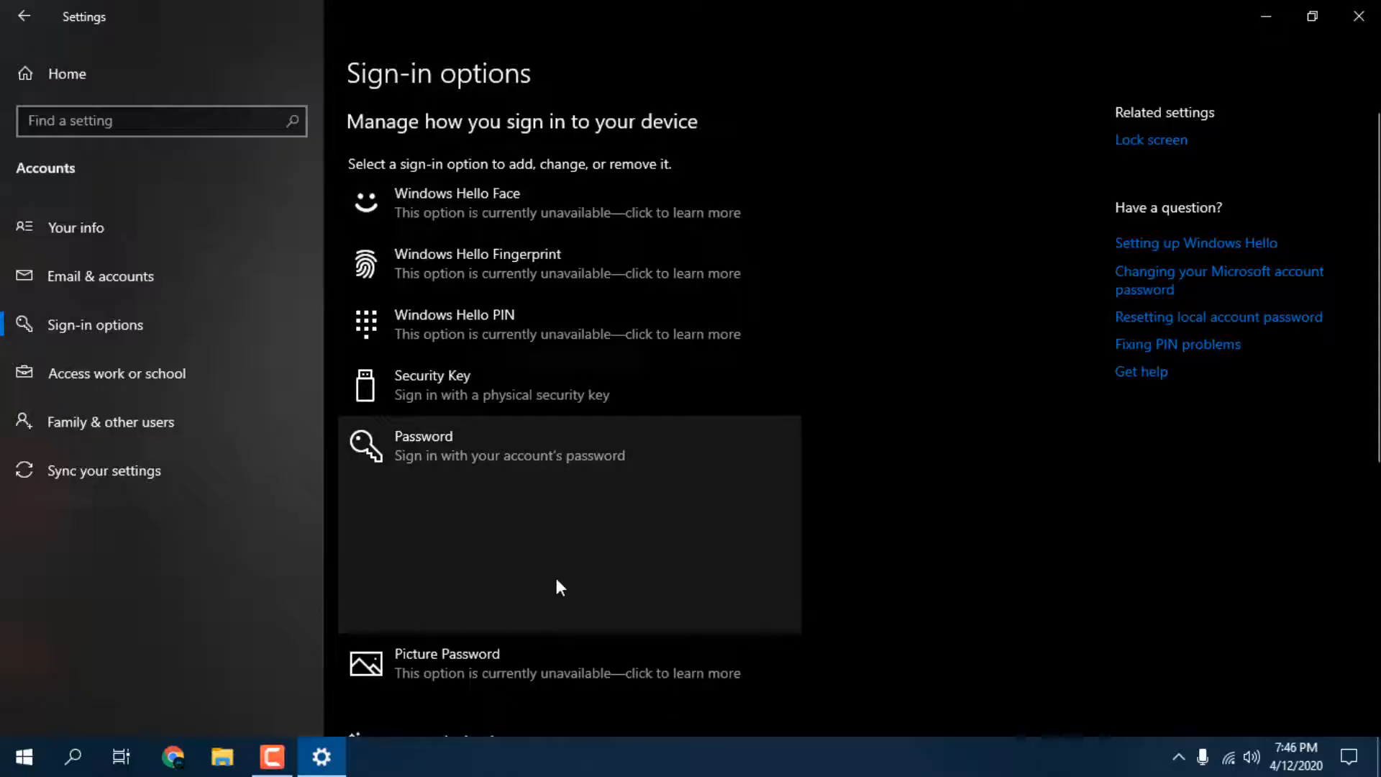
left_click(485, 445)
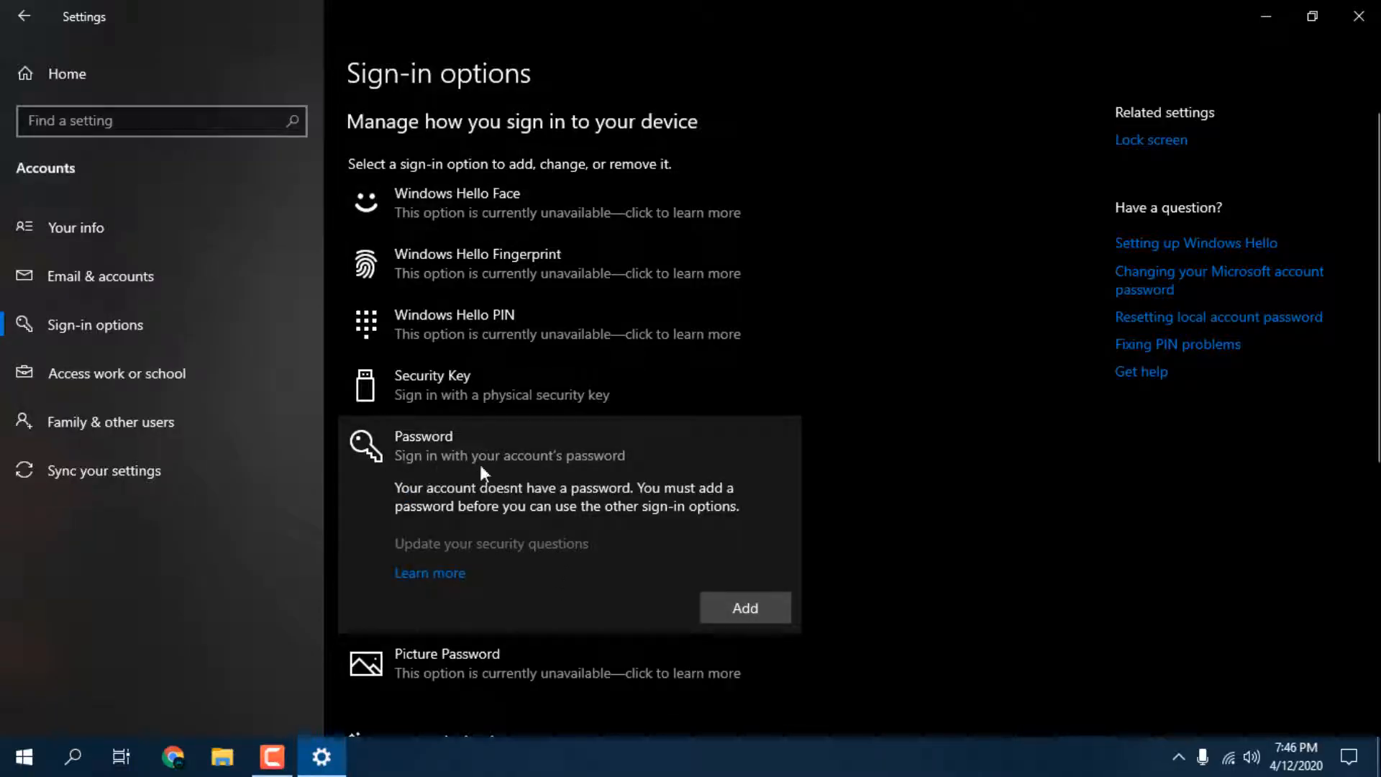
mouse_move(702, 597)
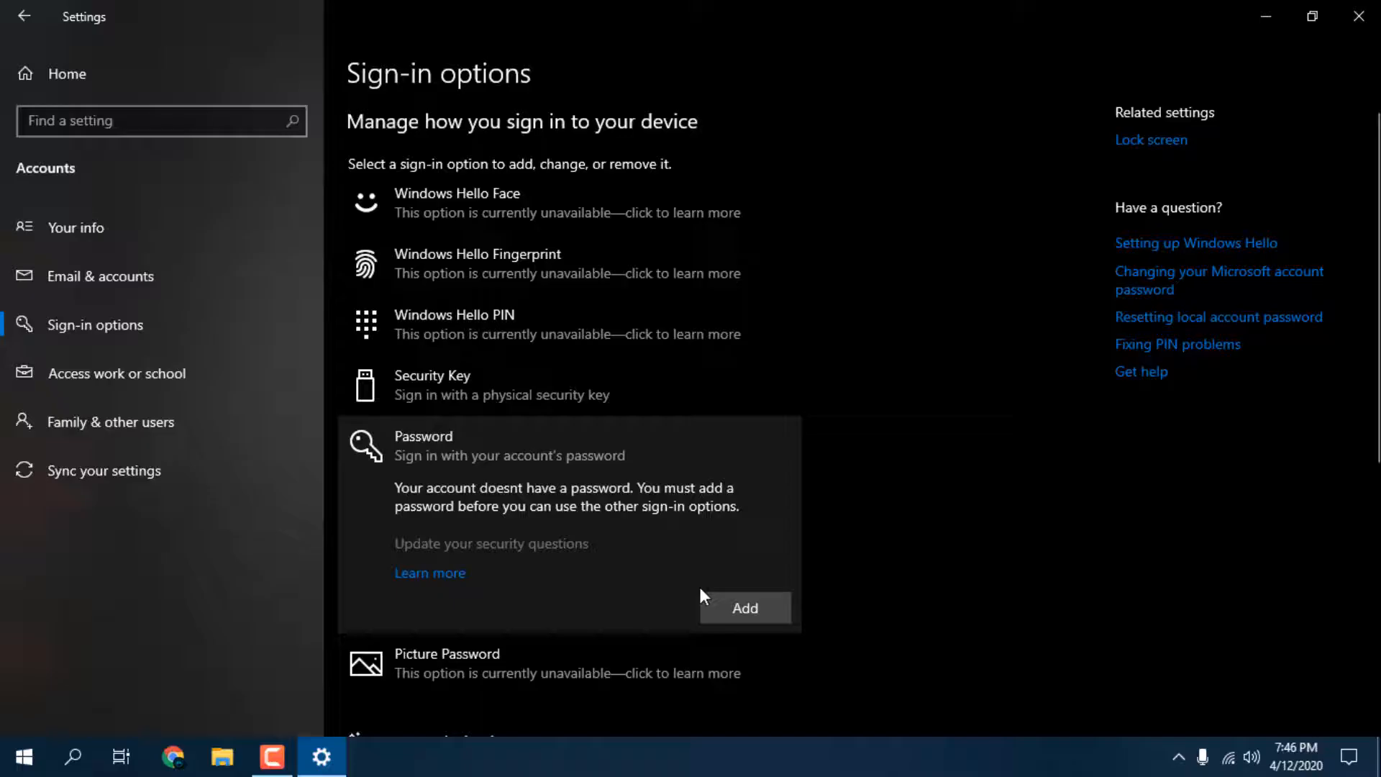
- Start adding a password, entering and confirming the new password
left_click(744, 608)
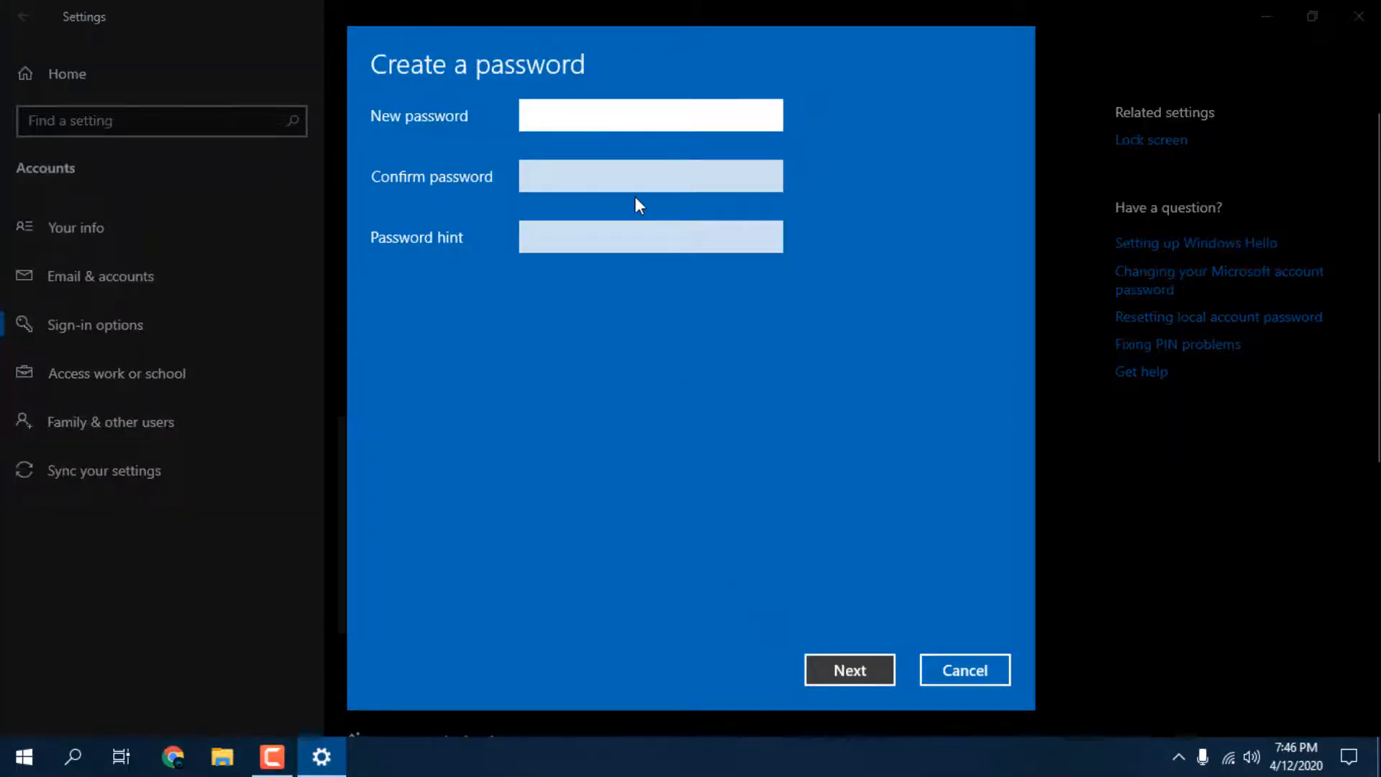
left_click(650, 114)
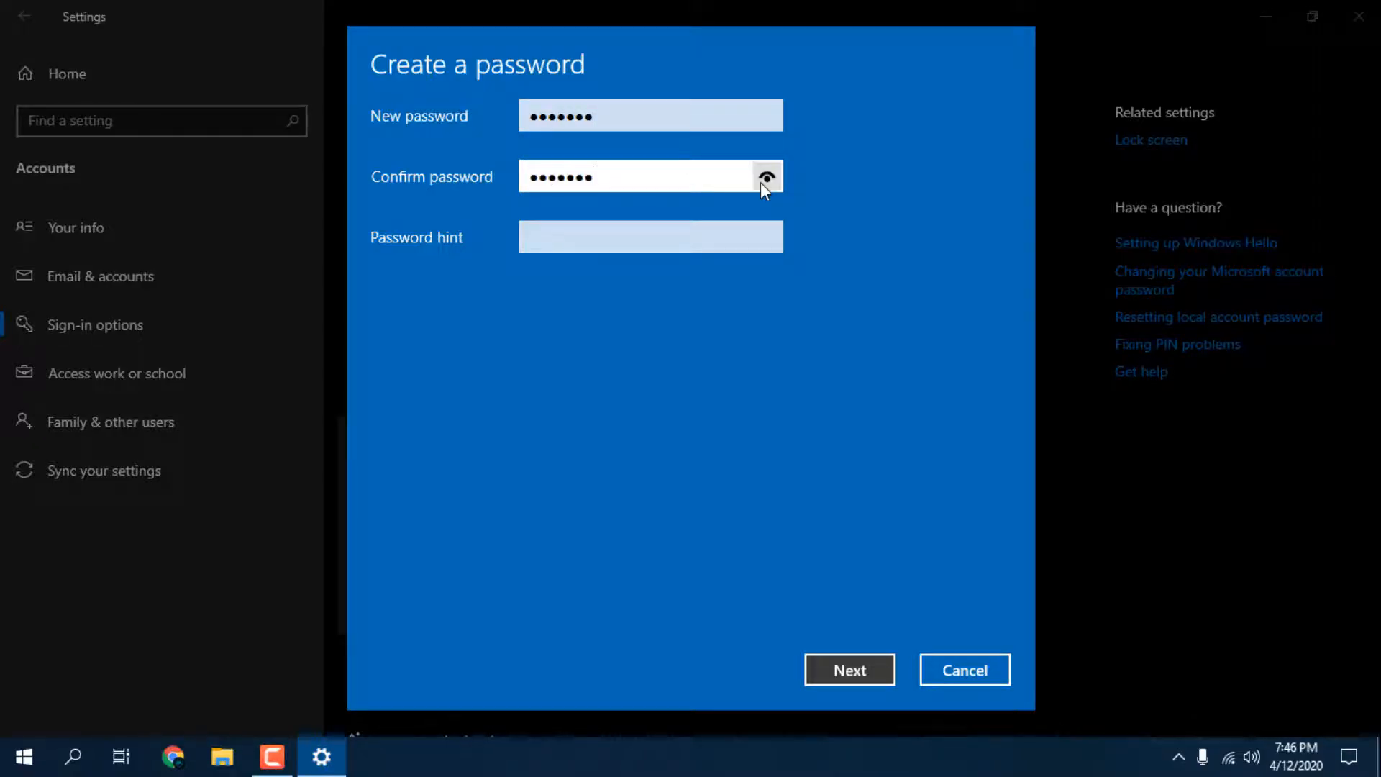
left_click(650, 236)
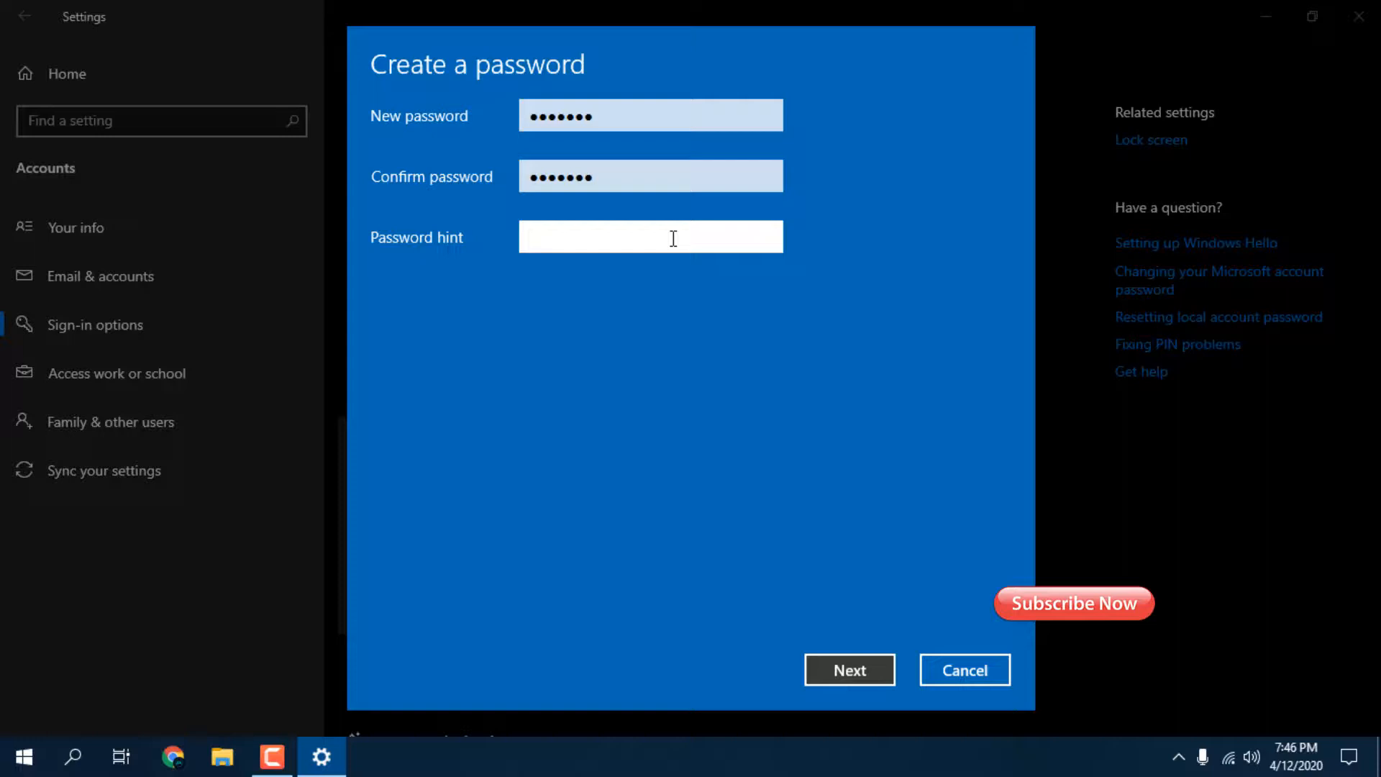
left_click(650, 236)
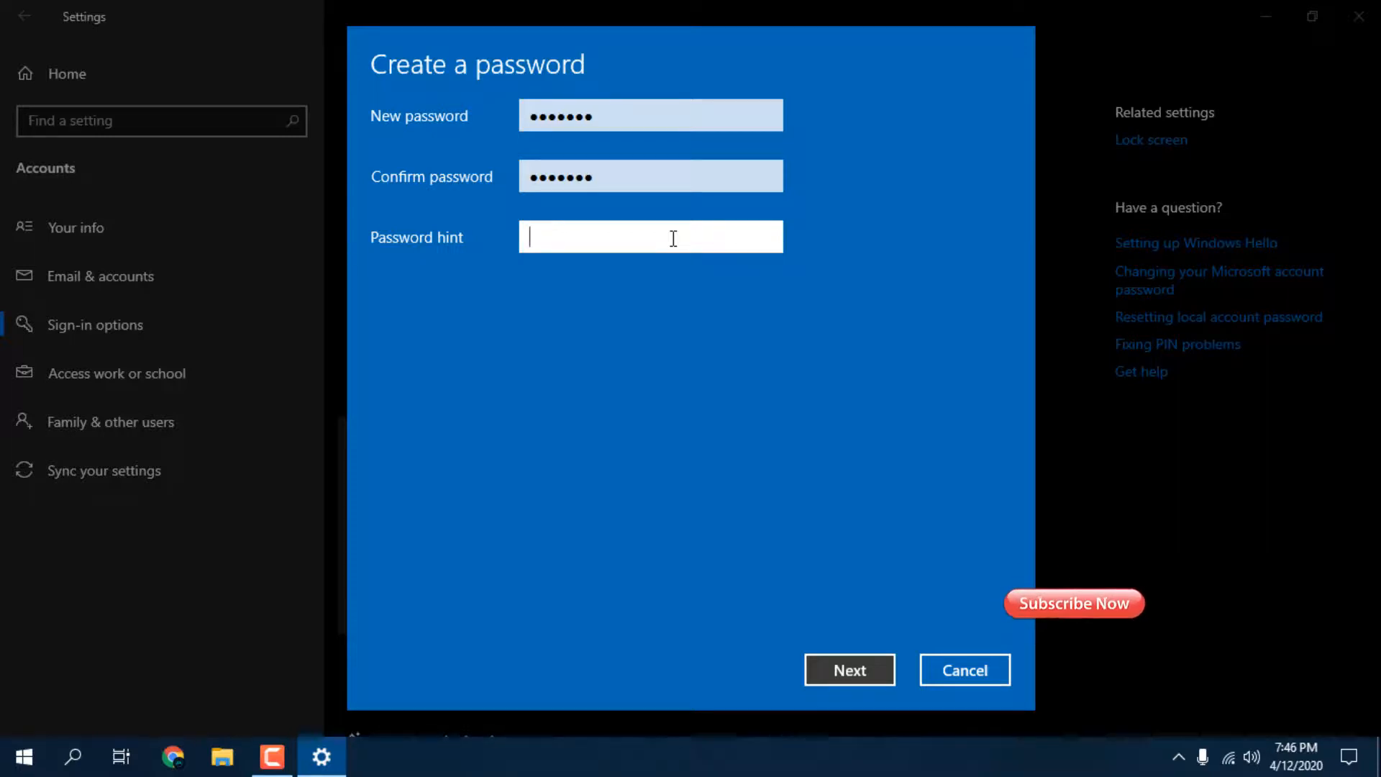
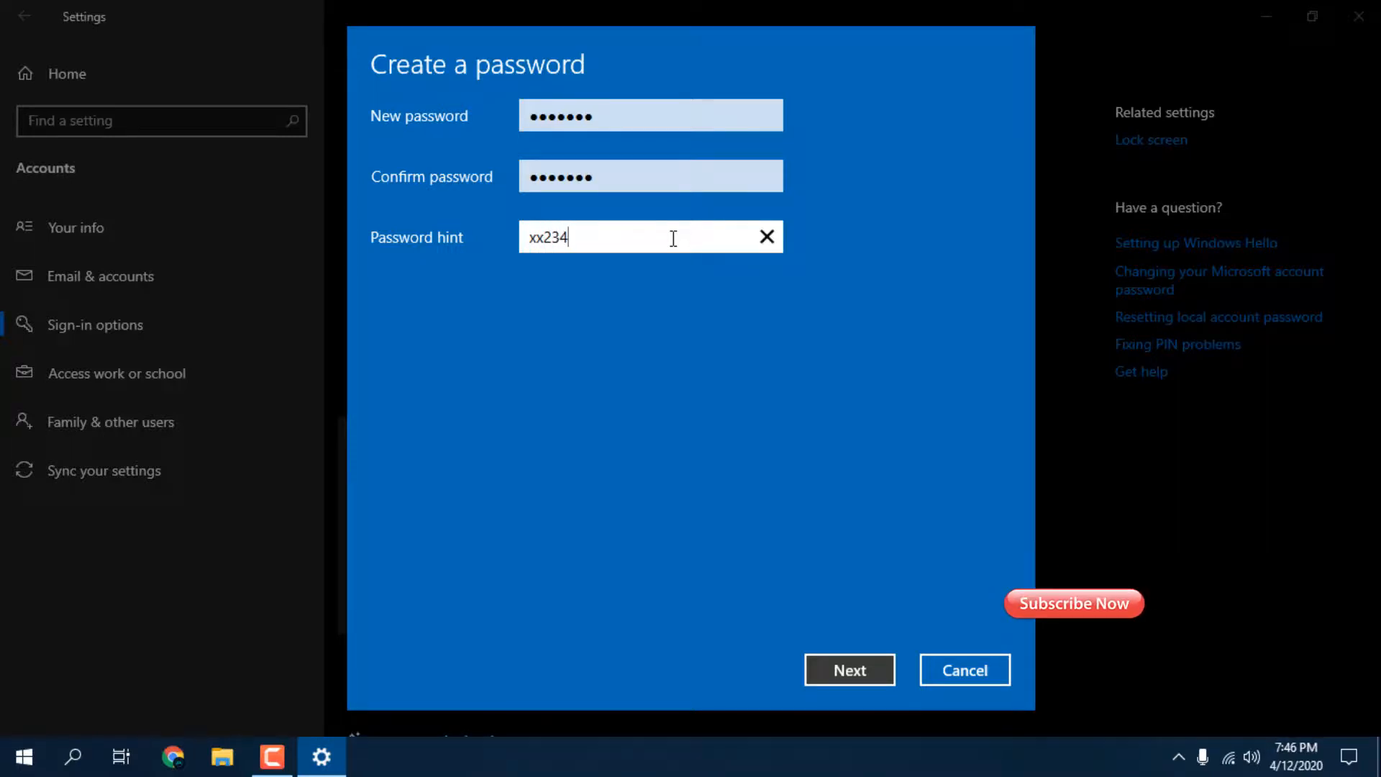
left_click(848, 669)
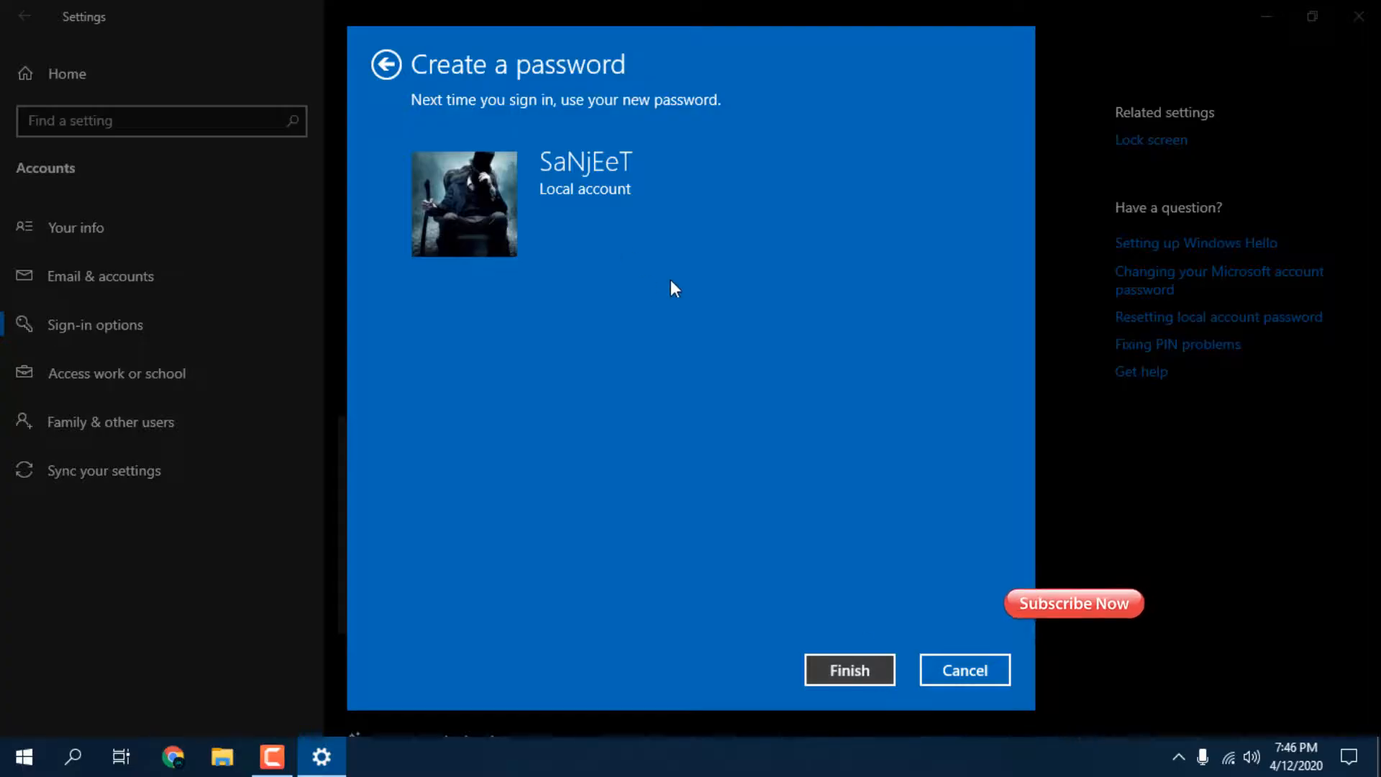
left_click(848, 670)
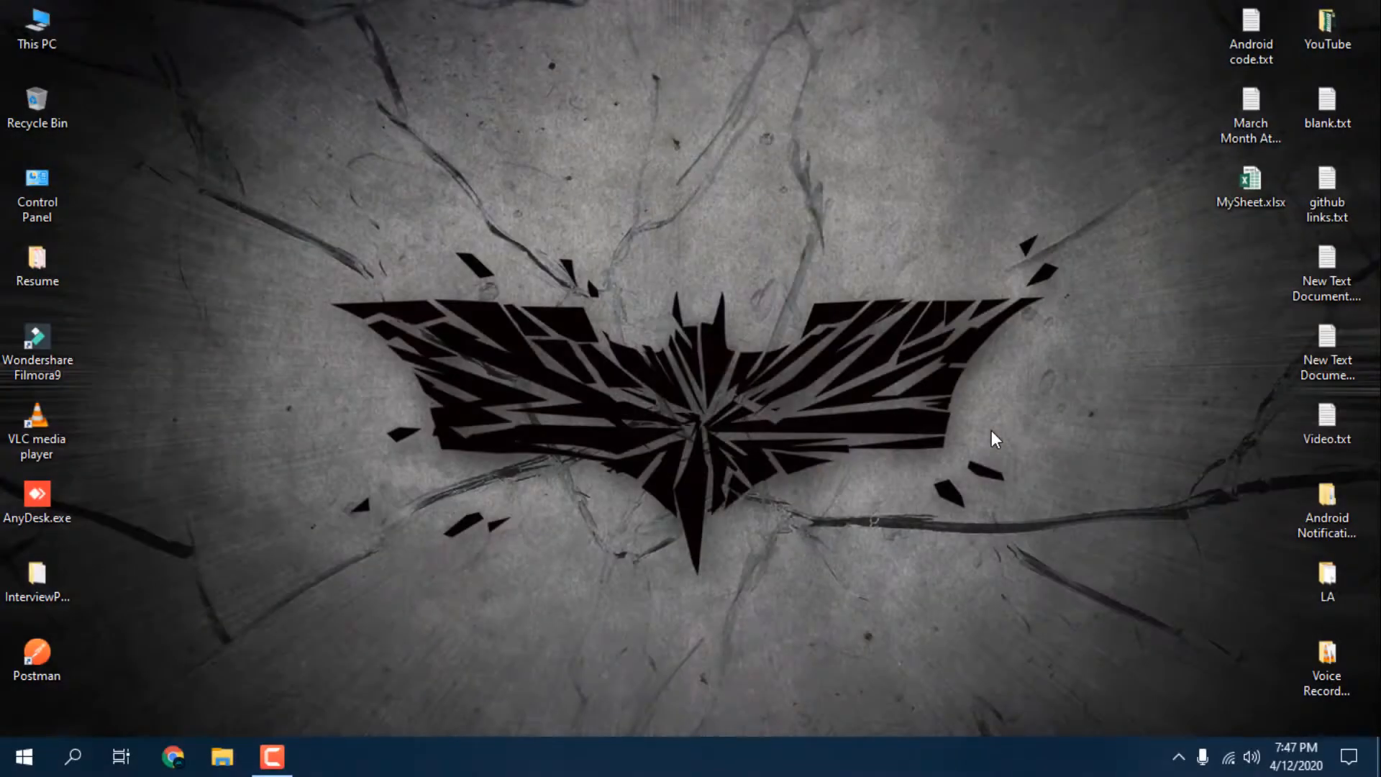
mouse_move(801, 480)
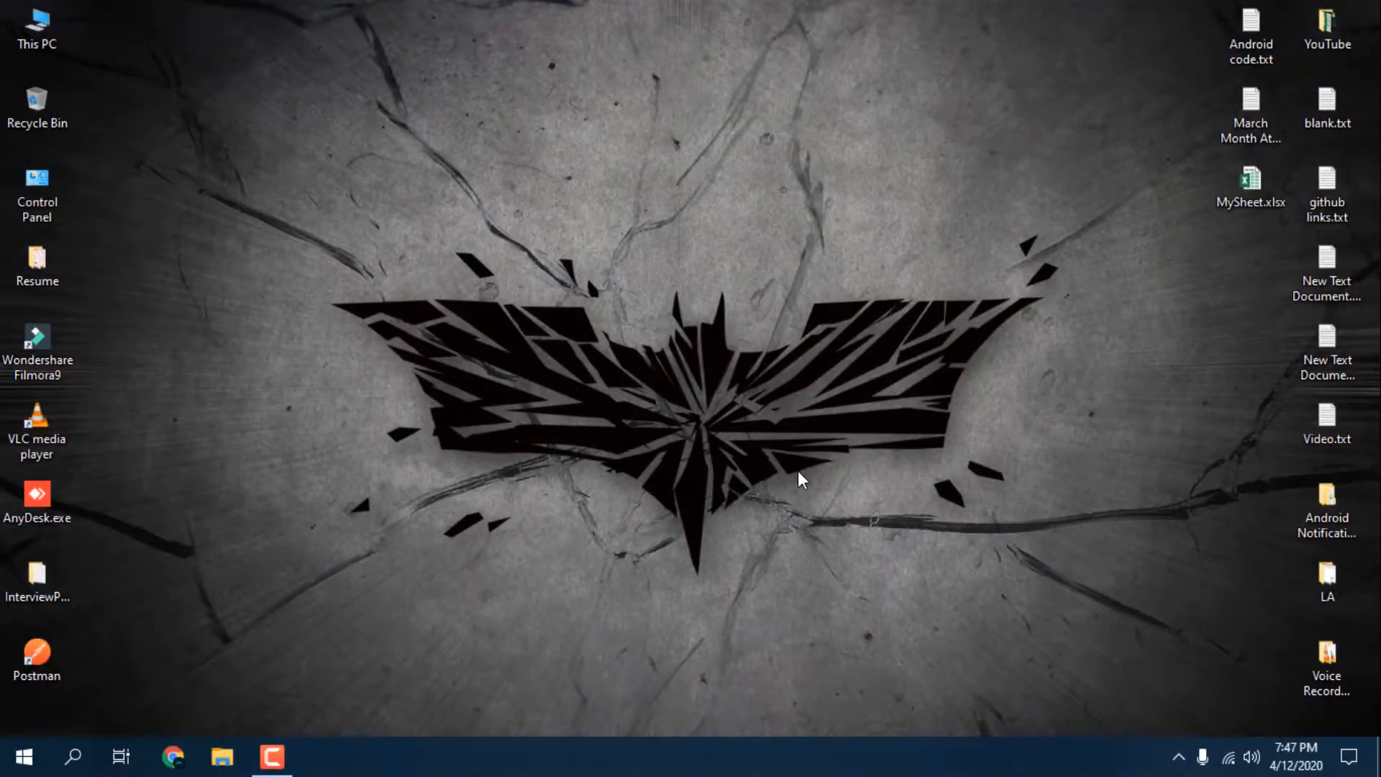
mouse_move(725, 492)
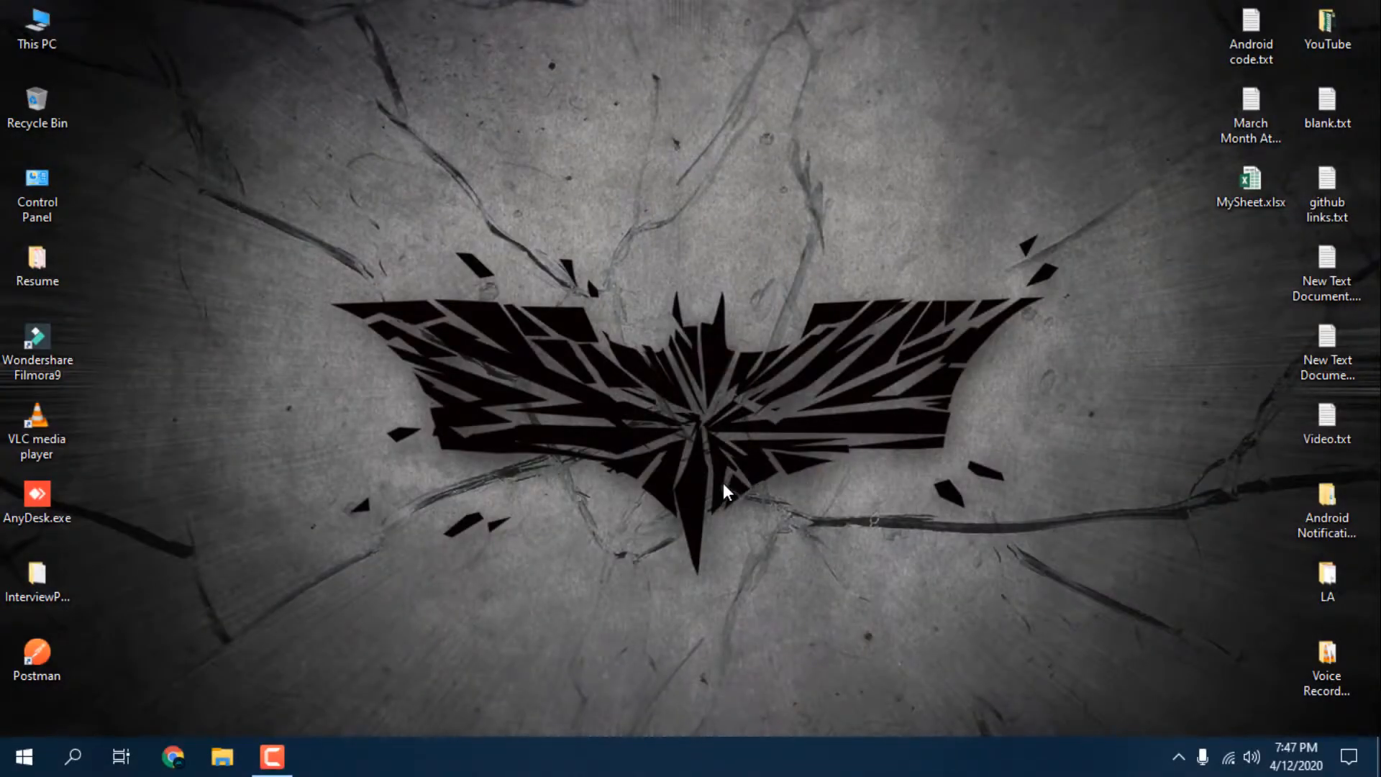
mouse_move(491, 578)
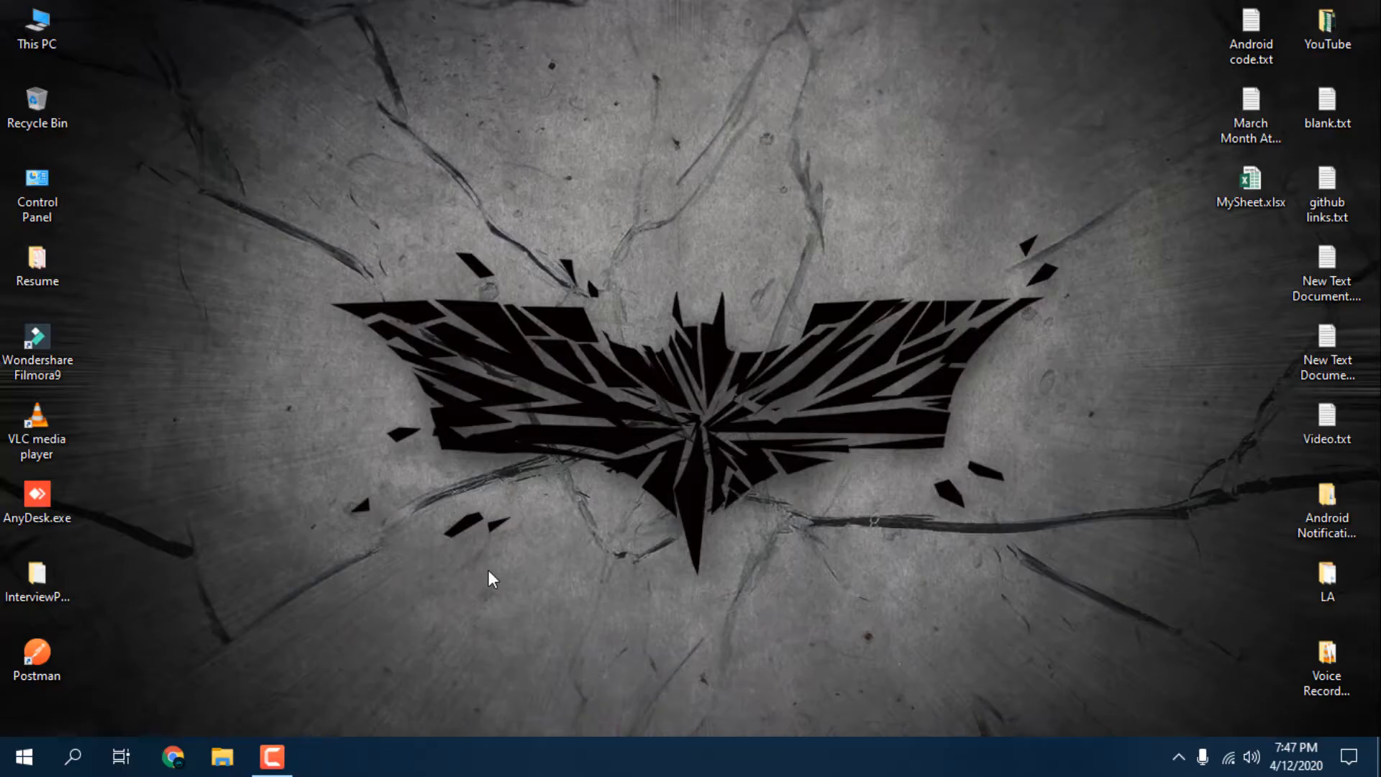
mouse_move(341, 690)
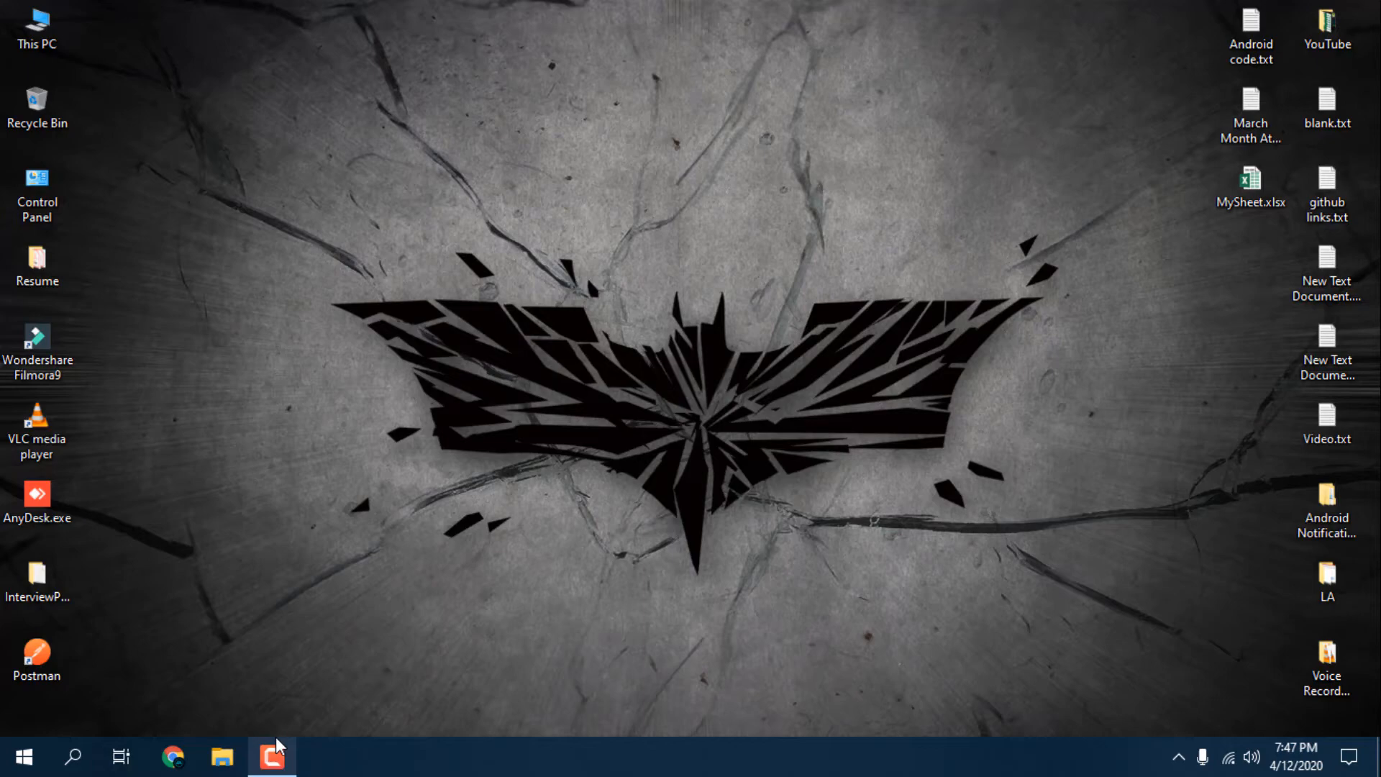
mouse_move(550, 619)
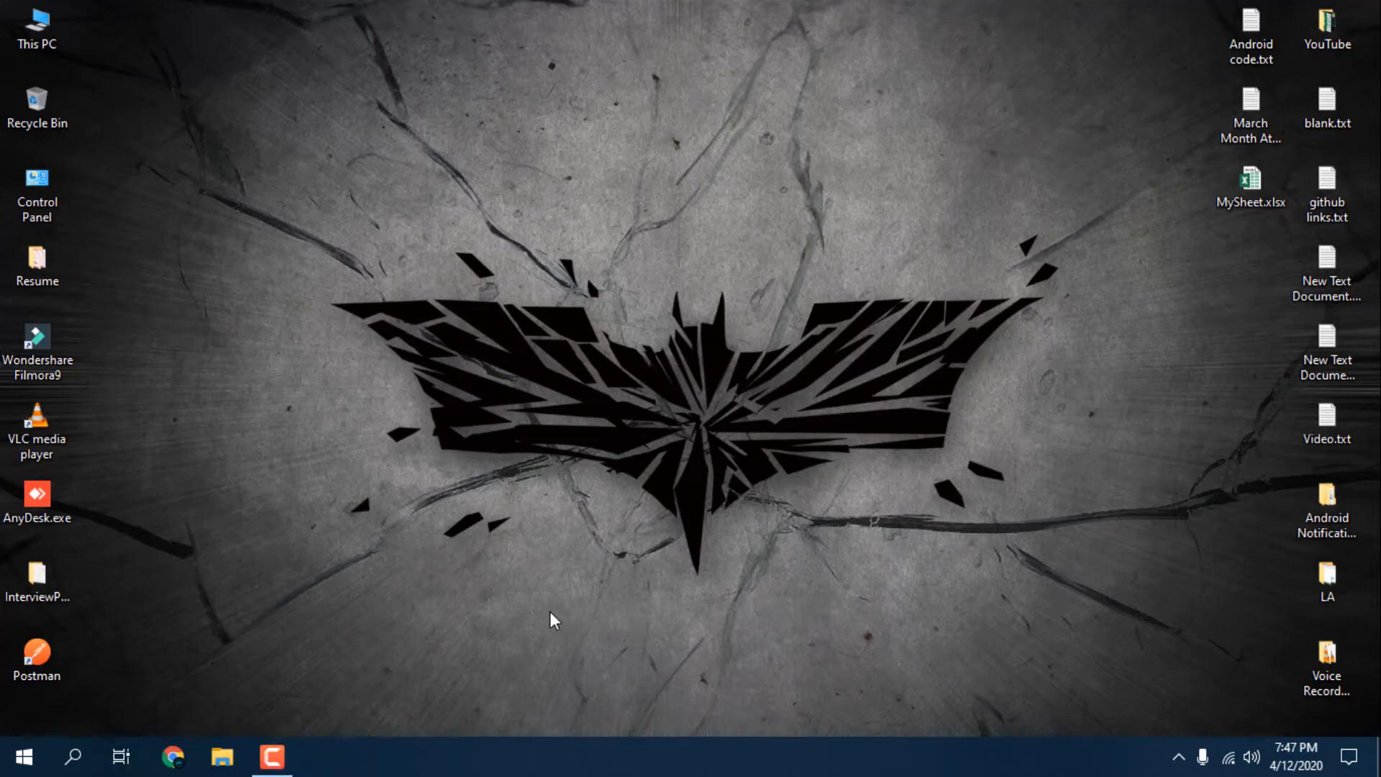